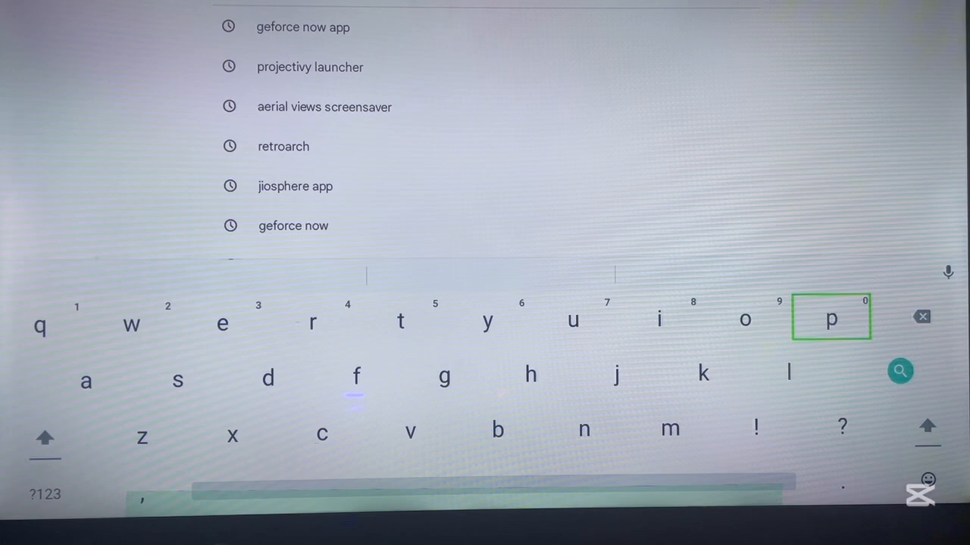
Rerun the earlier 'projectivy launcher' search from the recent-search suggestions
left_click(400, 320)
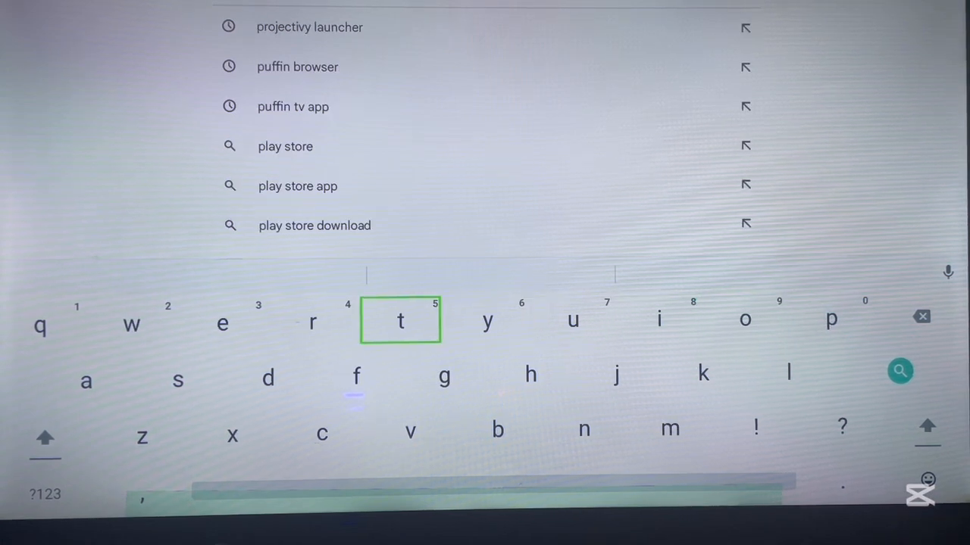
left_click(313, 321)
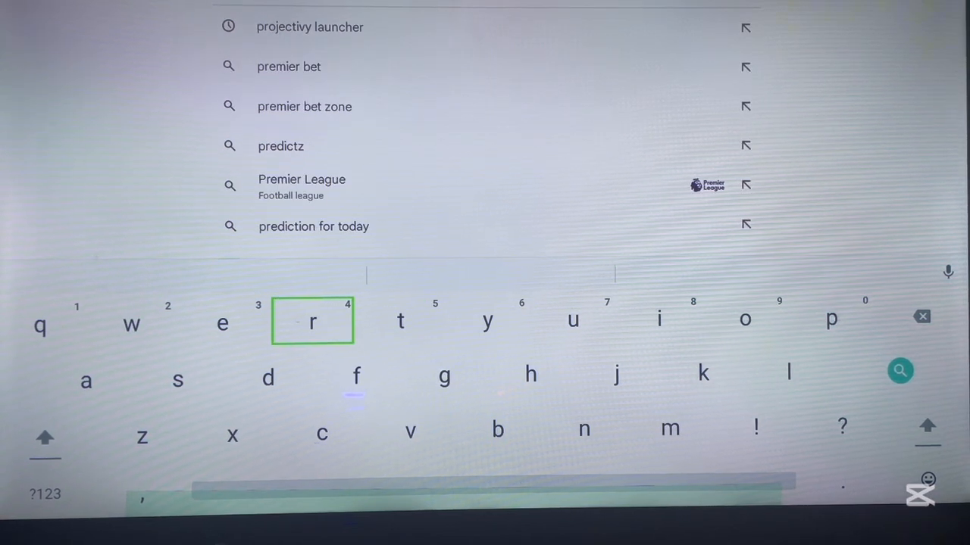
mouse_move(393, 143)
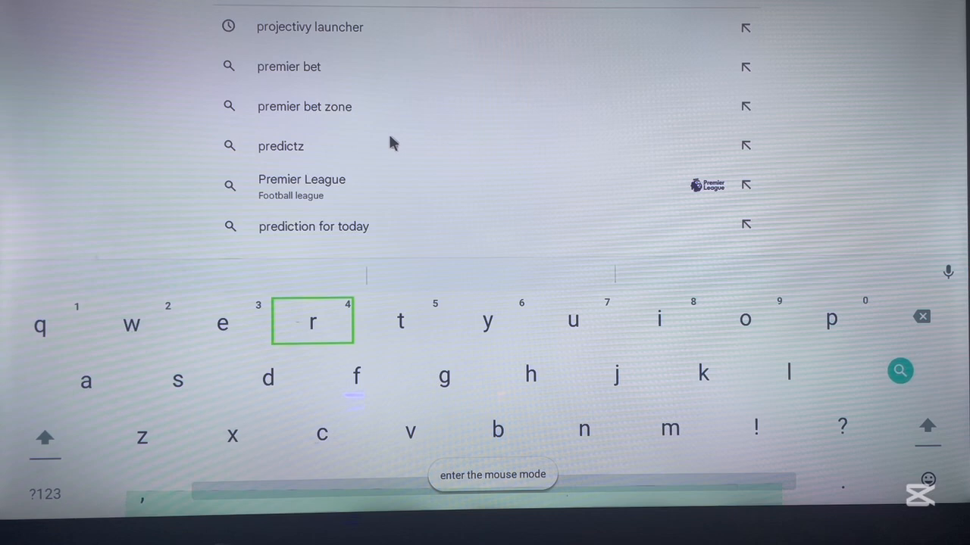
mouse_move(392, 43)
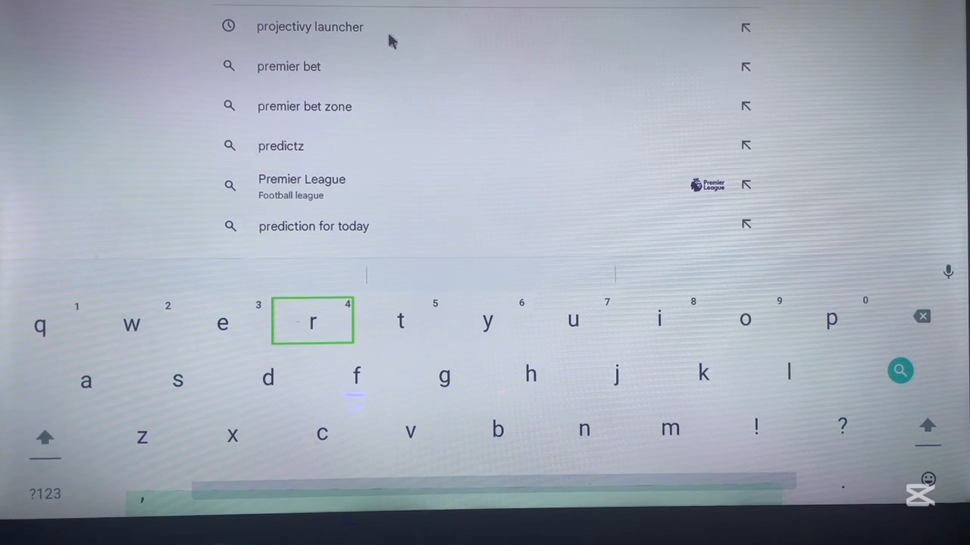
left_click(309, 28)
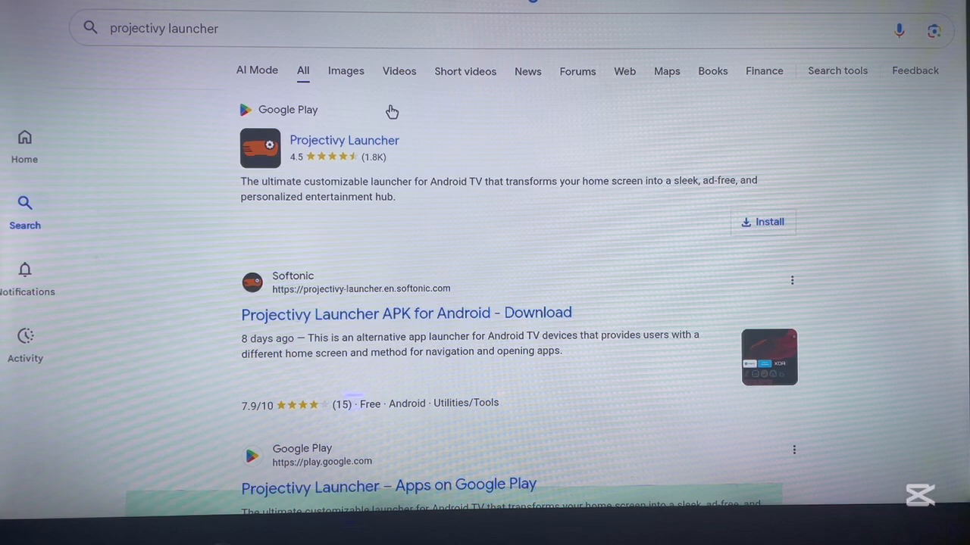
mouse_move(392, 132)
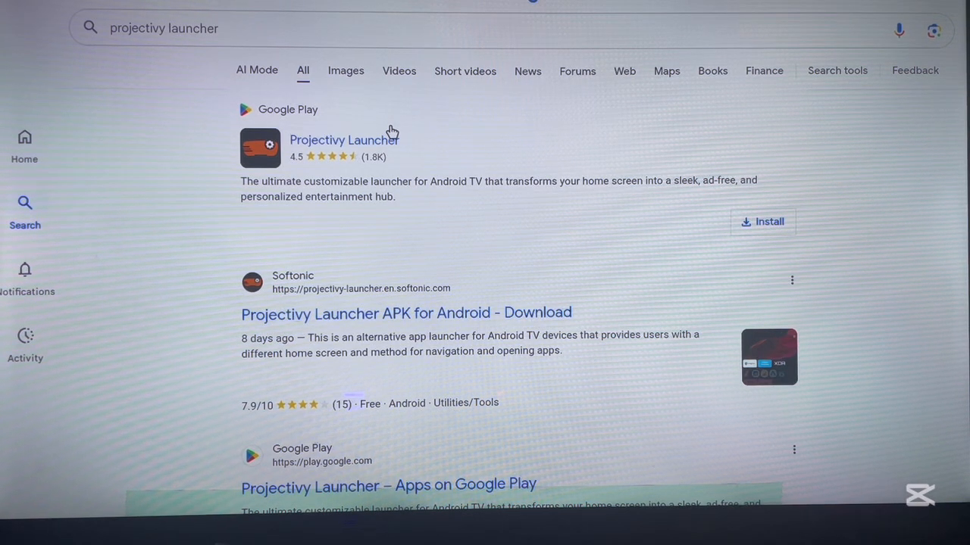
mouse_move(382, 151)
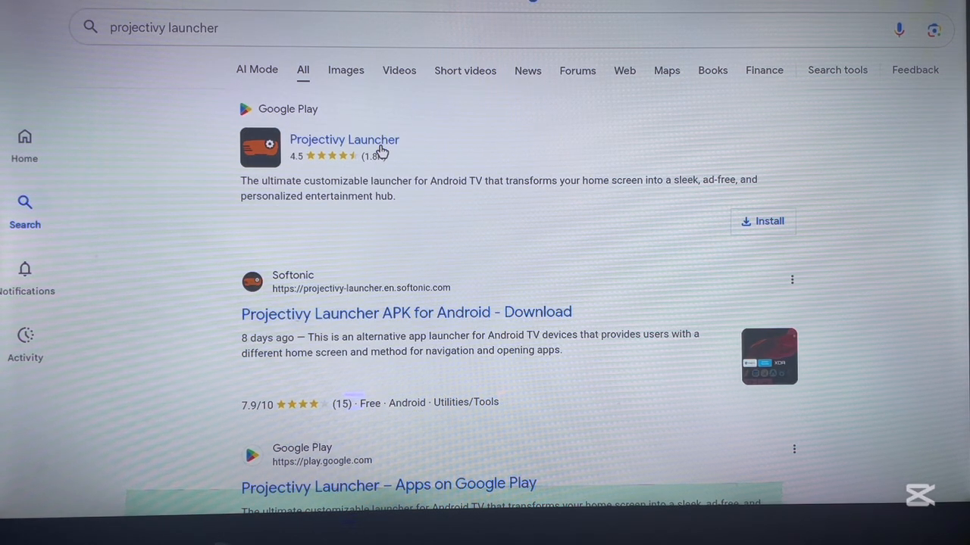
Open the Projectivy Launcher Google Play listing by Spocky from the results
left_click(344, 140)
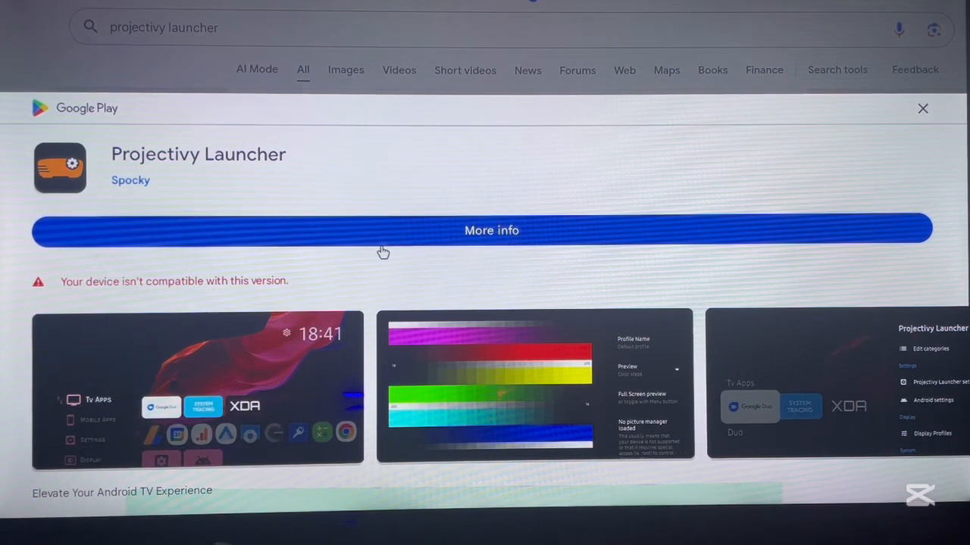
mouse_move(250, 263)
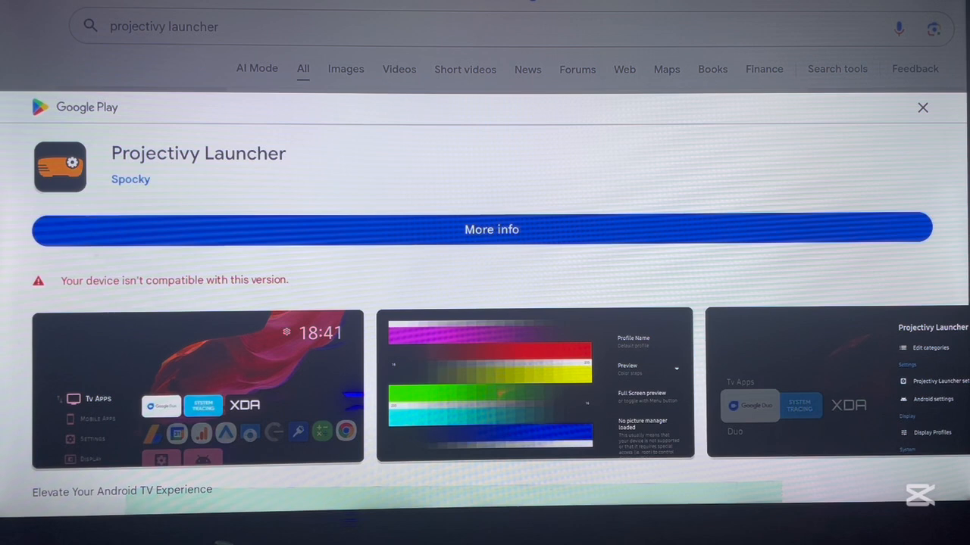
mouse_move(261, 251)
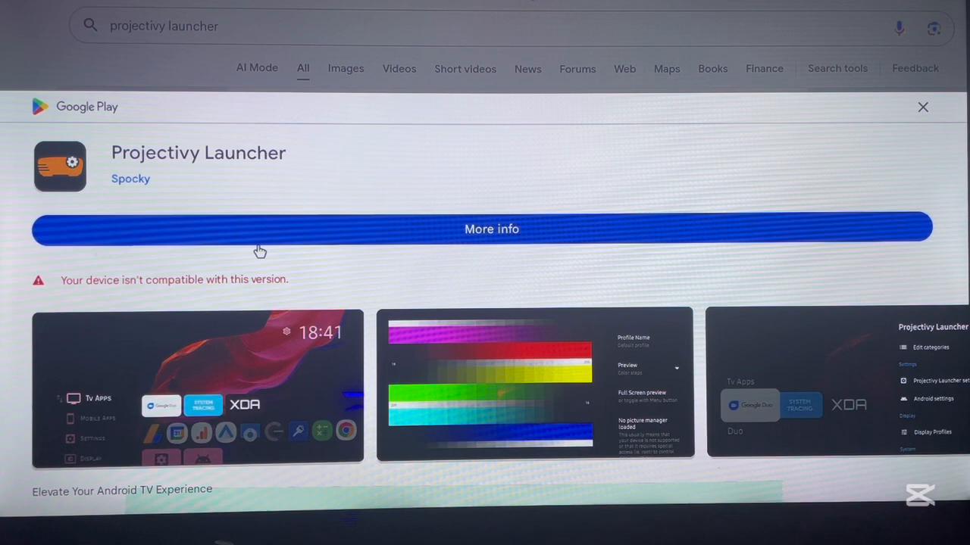
Dismiss the incompatible Google Play listing and open the Softonic Projectivy Launcher APK page
left_click(923, 106)
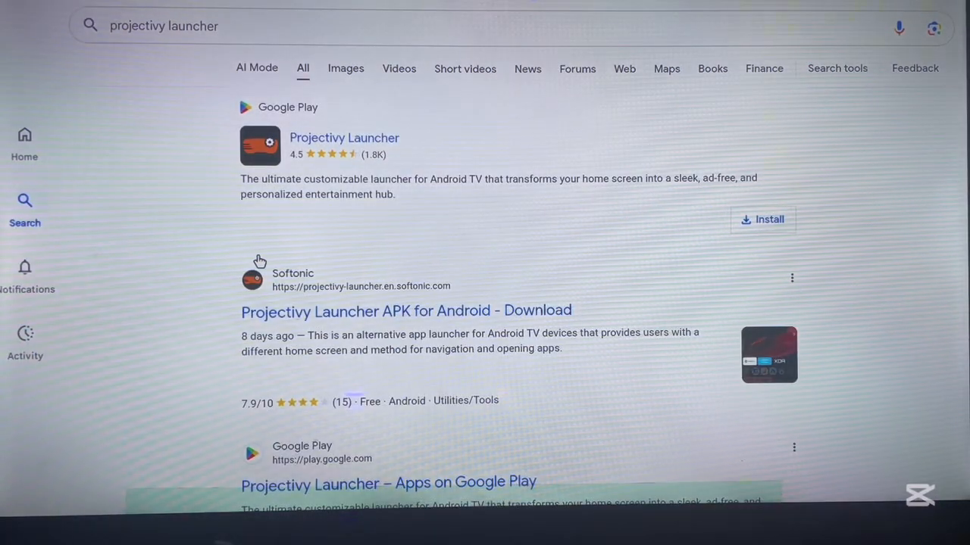
mouse_move(280, 320)
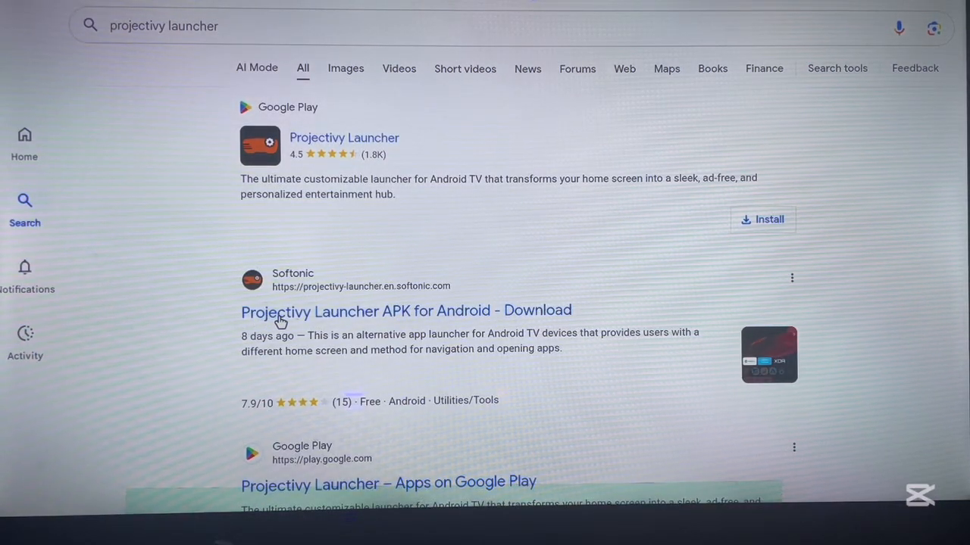
left_click(406, 311)
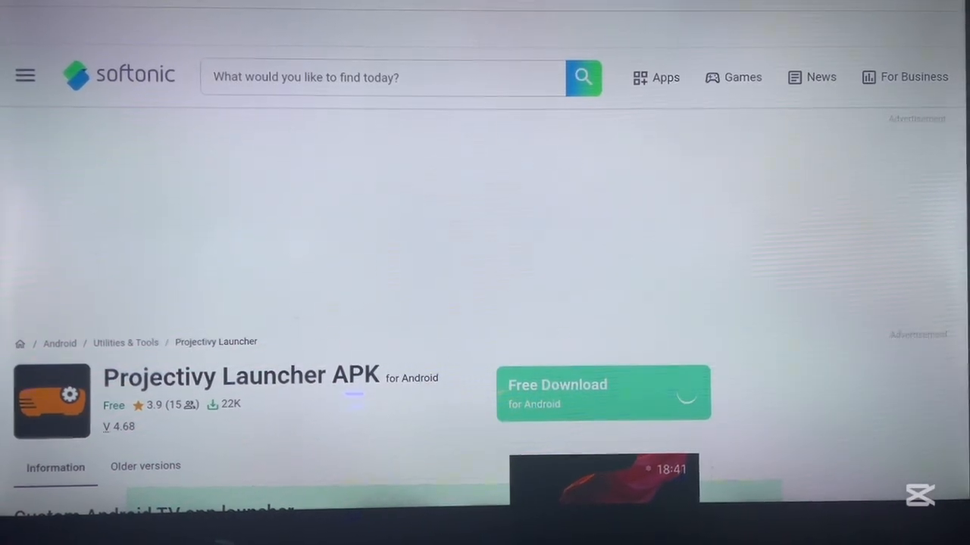
mouse_move(473, 421)
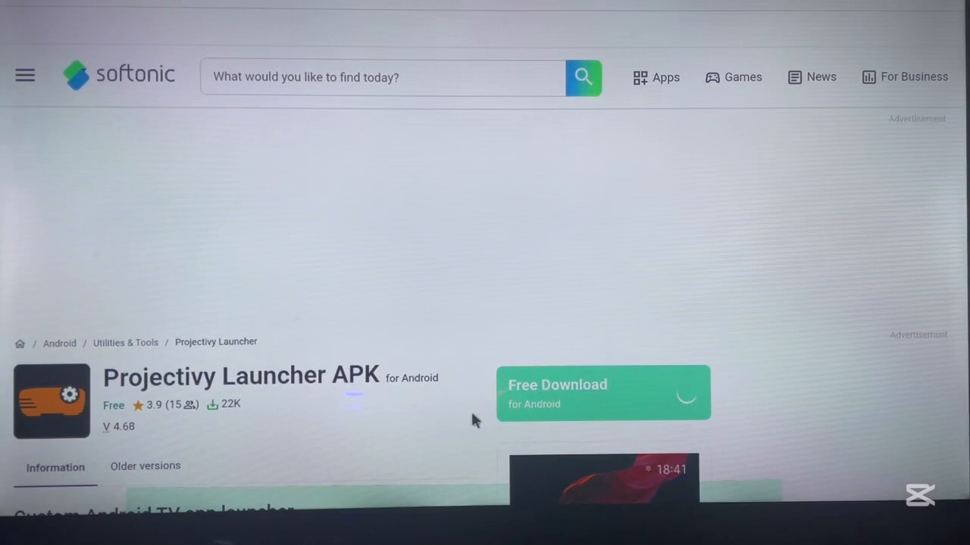